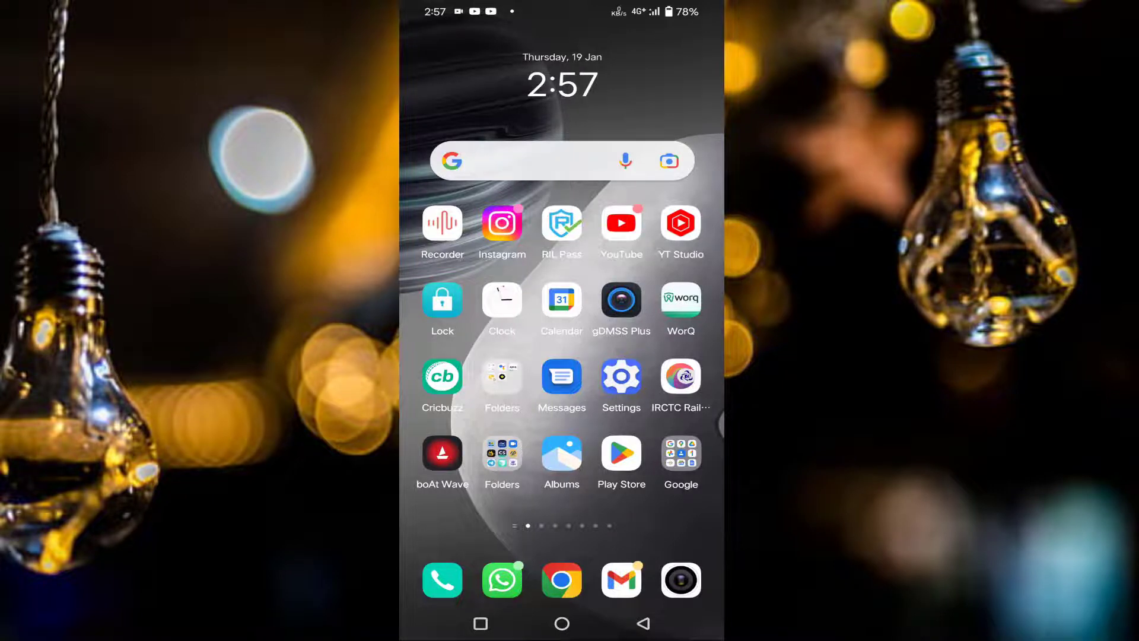
Search Play Store for 'facebook' and confirm the listing shows Open, not Update.
{"action": "left_click", "coordinate": [621, 452]}
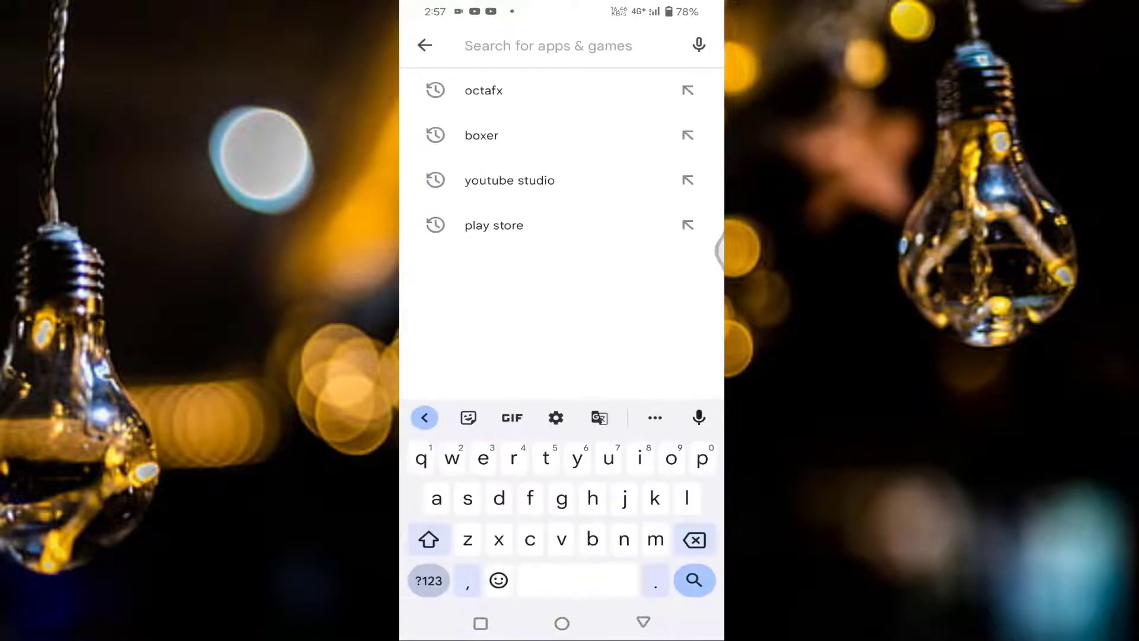
{"action": "type", "text": "face"}
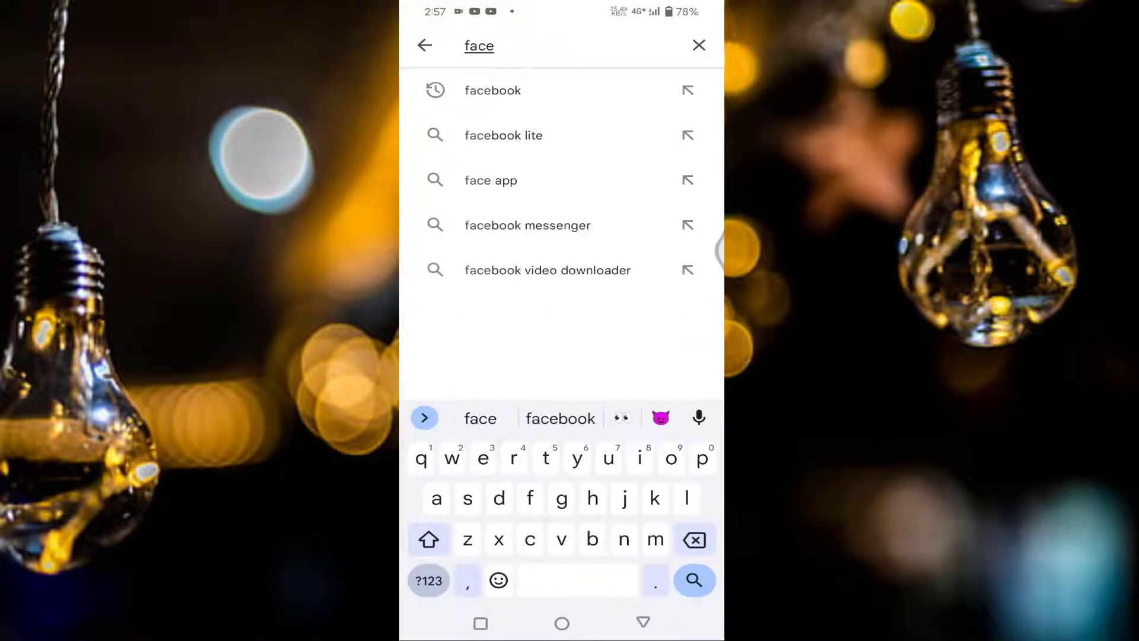
{"action": "left_click", "coordinate": [493, 91]}
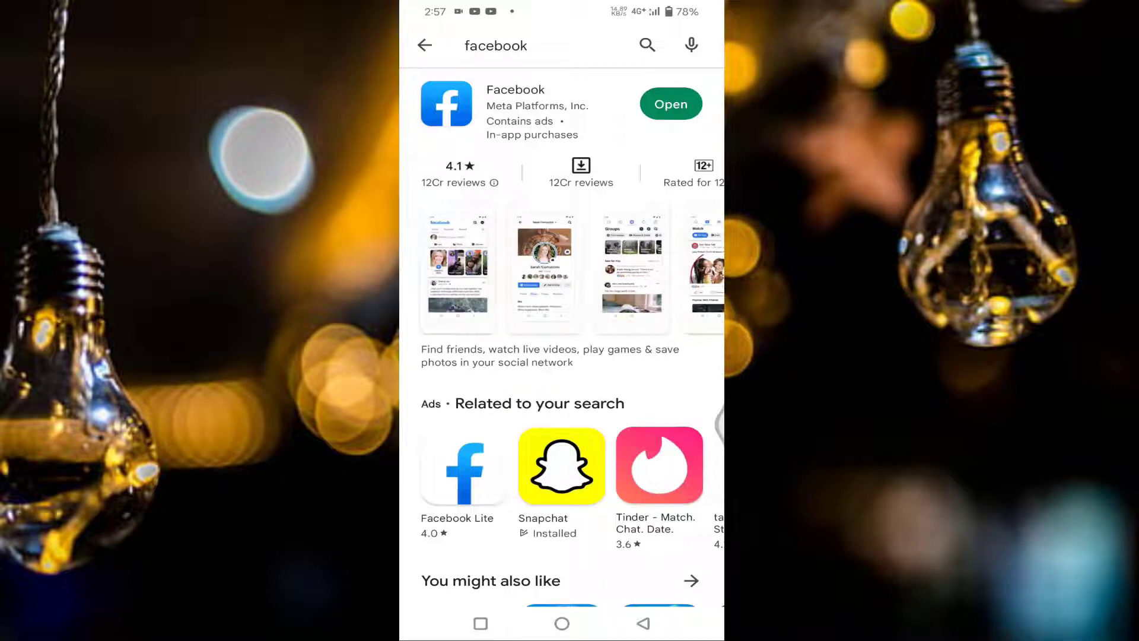
{"action": "left_click", "coordinate": [424, 45]}
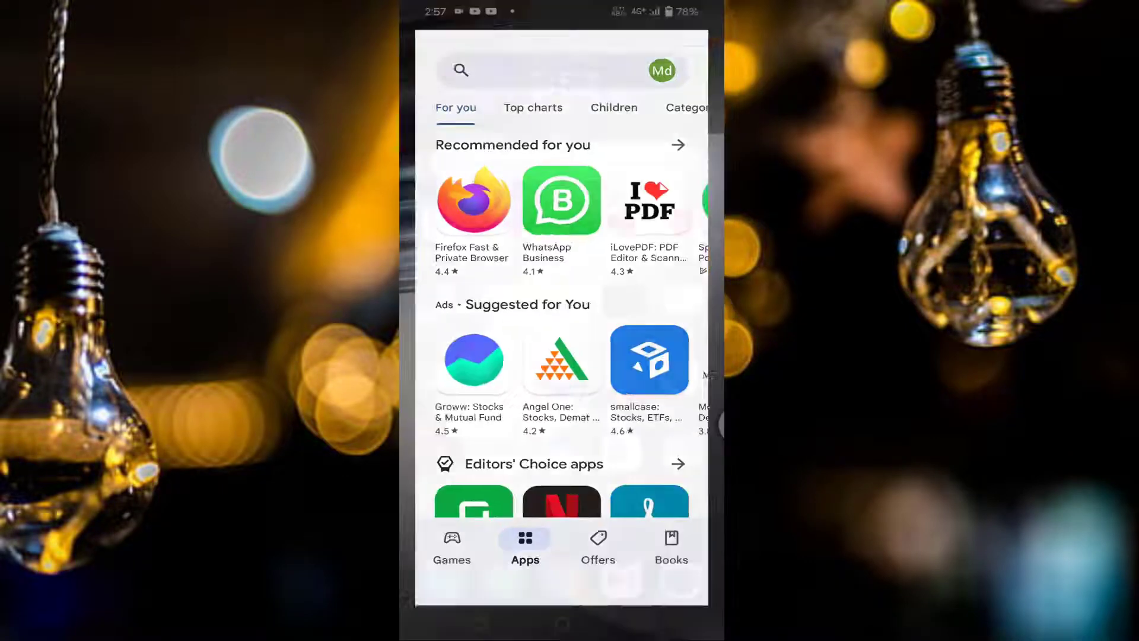
From the home screen, go to Settings > Apps and show all 180 installed apps.
{"action": "left_click", "coordinate": [562, 622]}
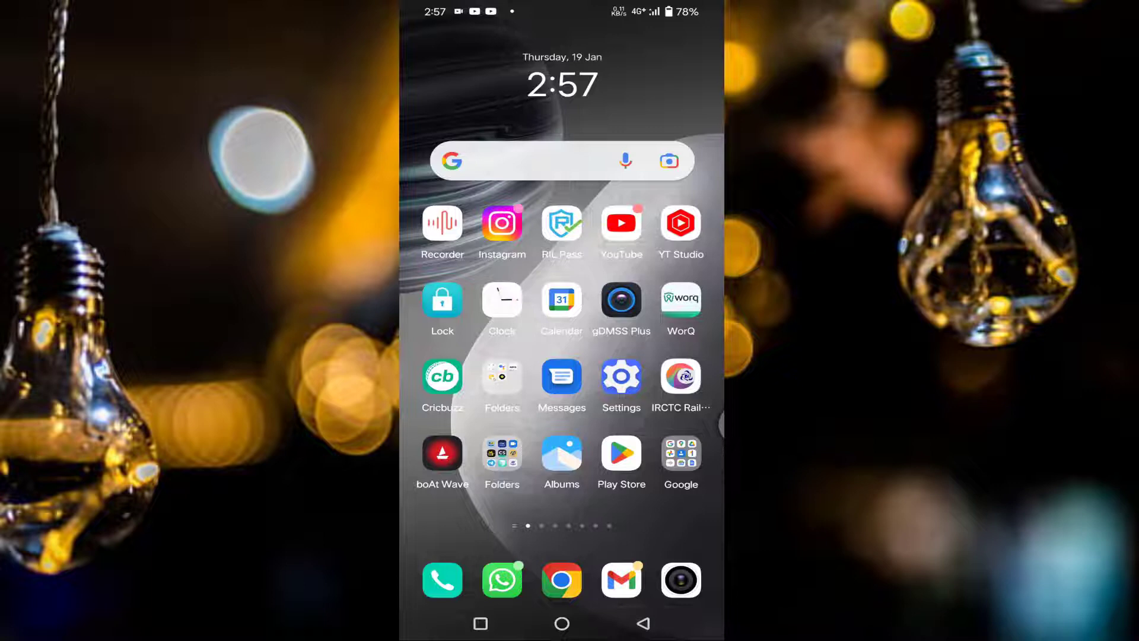
{"action": "left_click", "coordinate": [621, 379]}
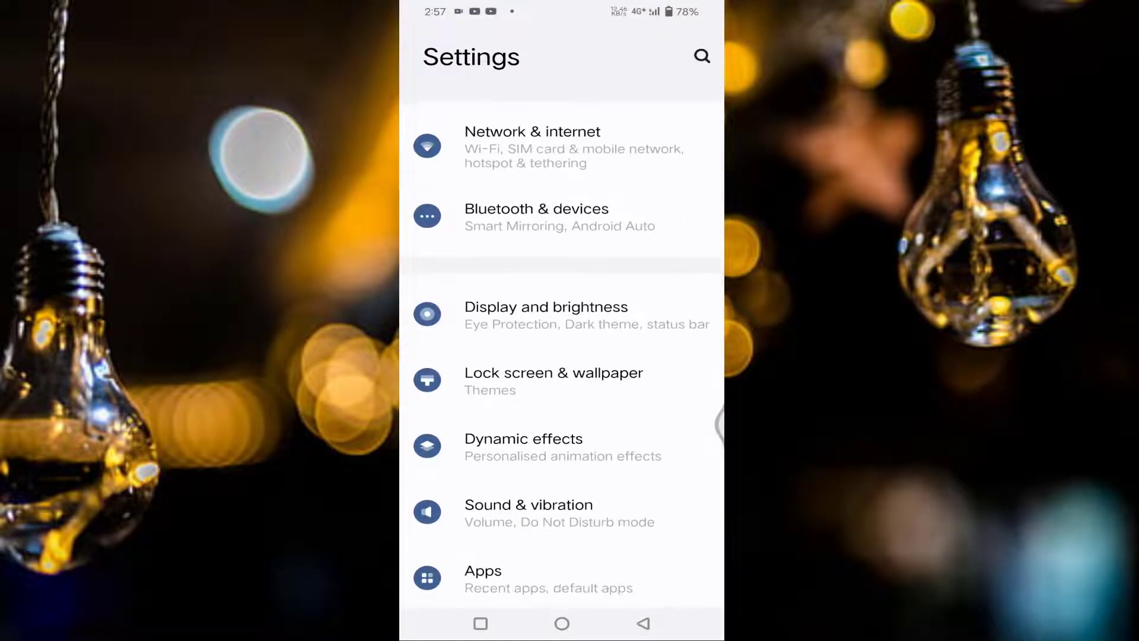
{"action": "scroll", "scroll_direction": "up", "scroll_amount": 3}
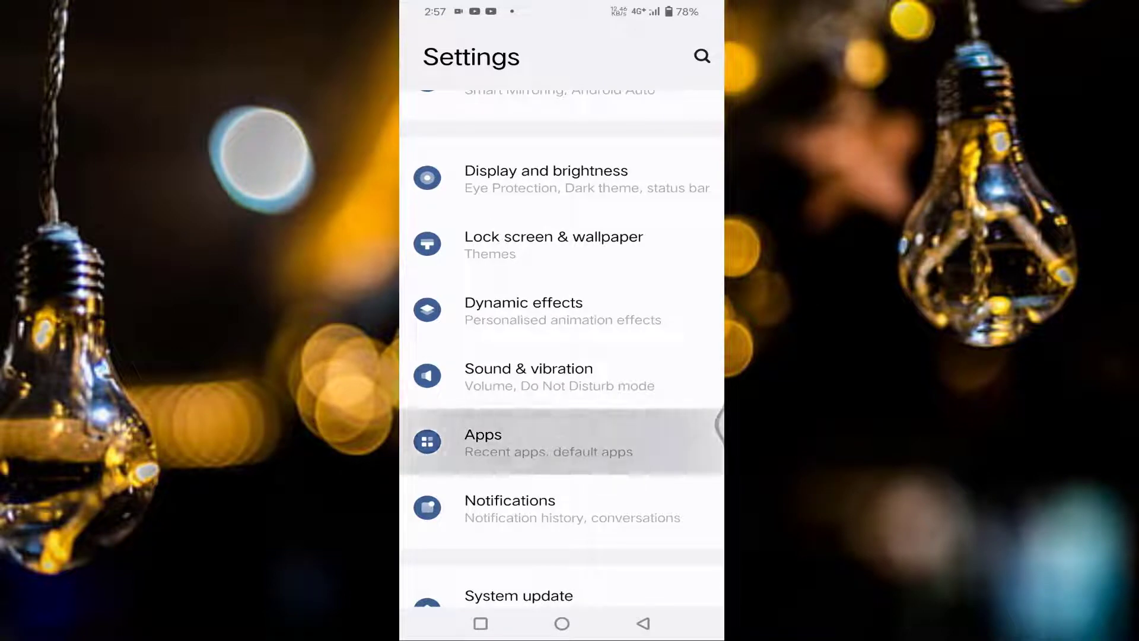
{"action": "left_click", "coordinate": [548, 441]}
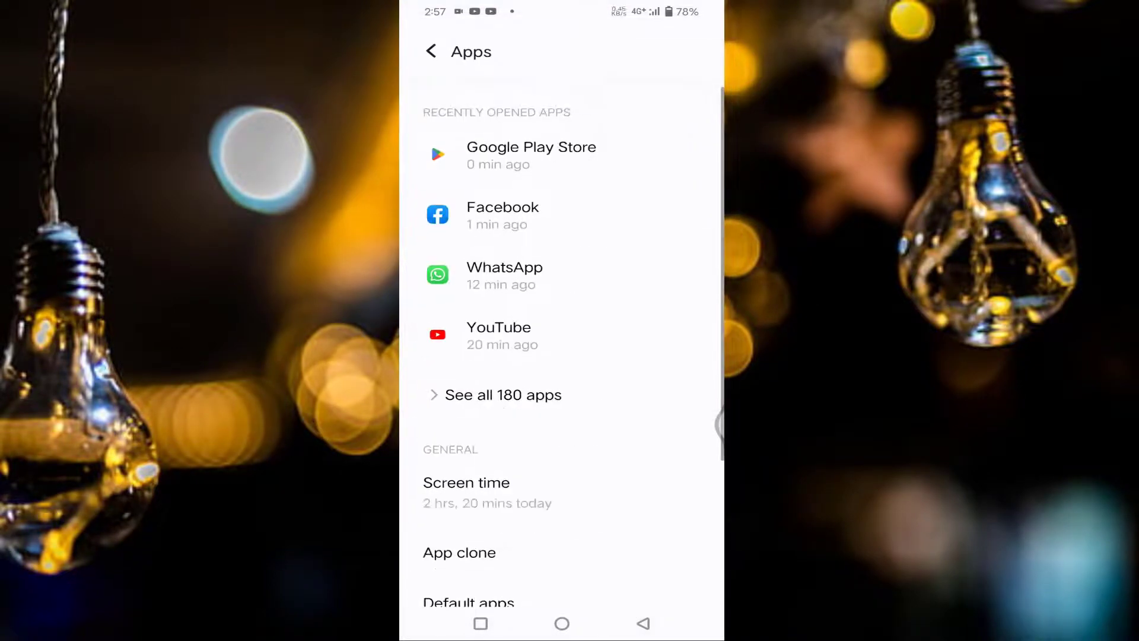
{"action": "left_click", "coordinate": [504, 395]}
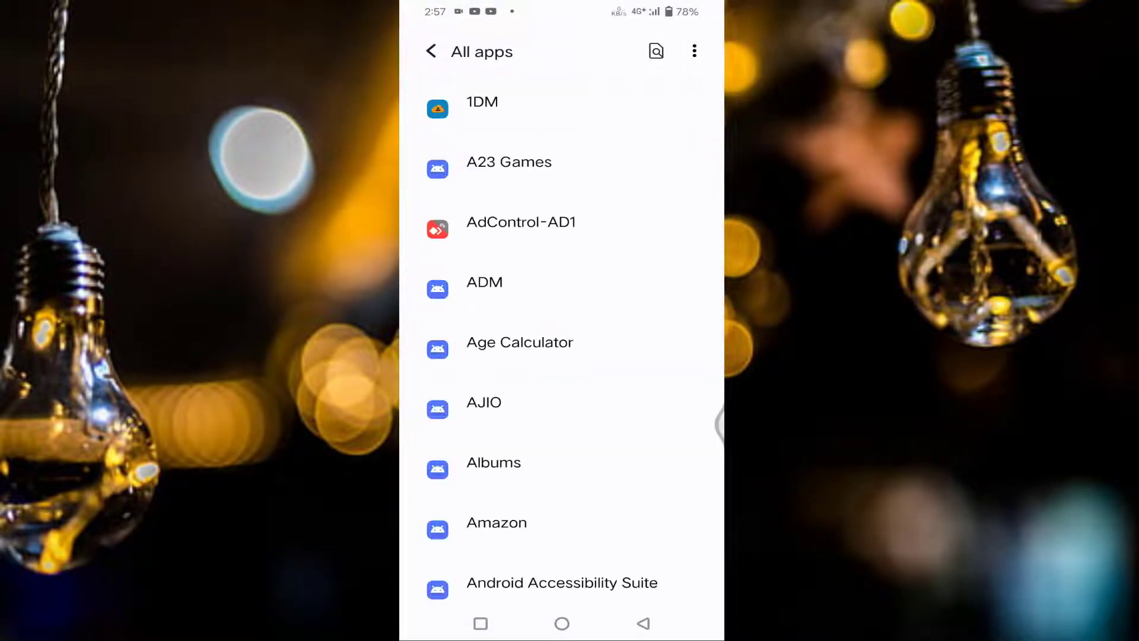
Search the app list for 'fa' and open Facebook's Storage and cache page showing 57.83 MB.
{"action": "type", "text": "facebook"}
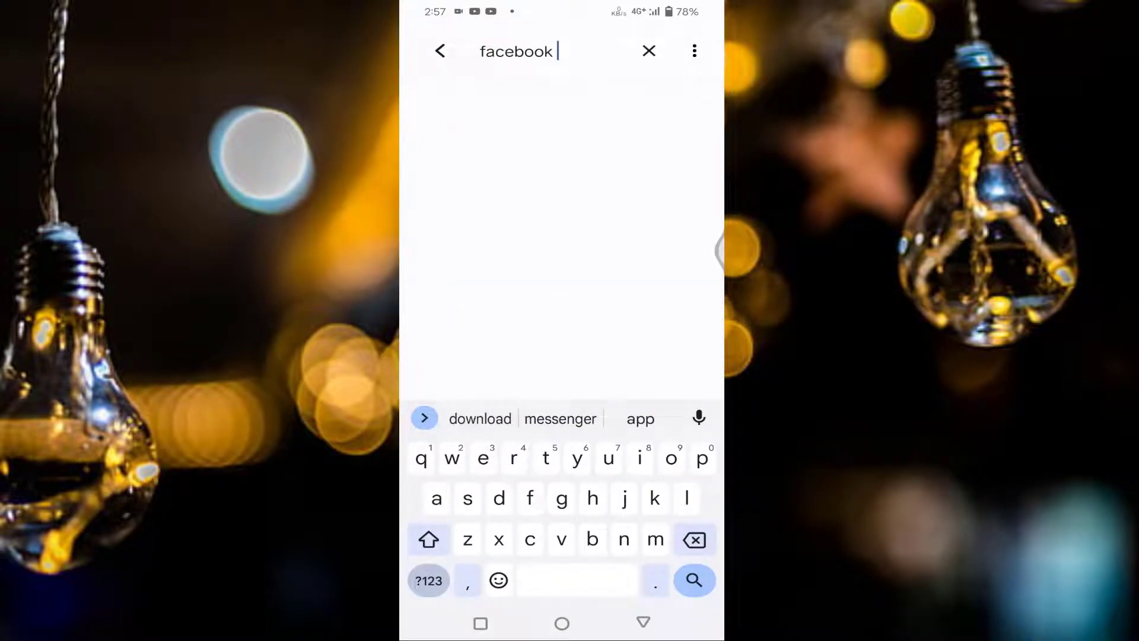
{"action": "left_click", "coordinate": [693, 580]}
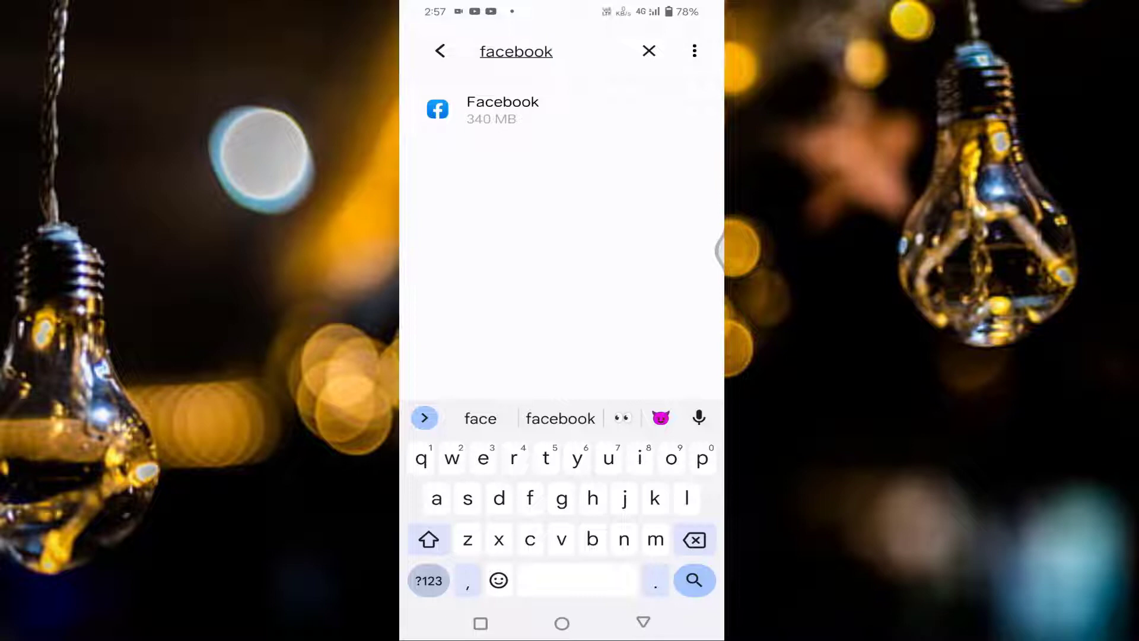
{"action": "left_click", "coordinate": [560, 110]}
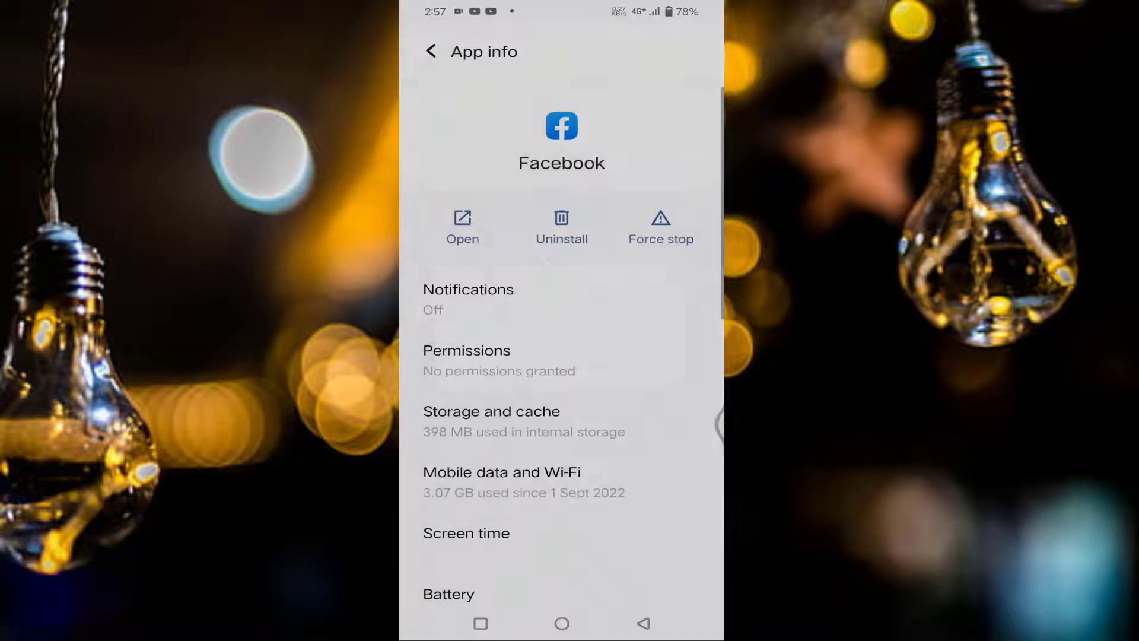
{"action": "left_click", "coordinate": [659, 226]}
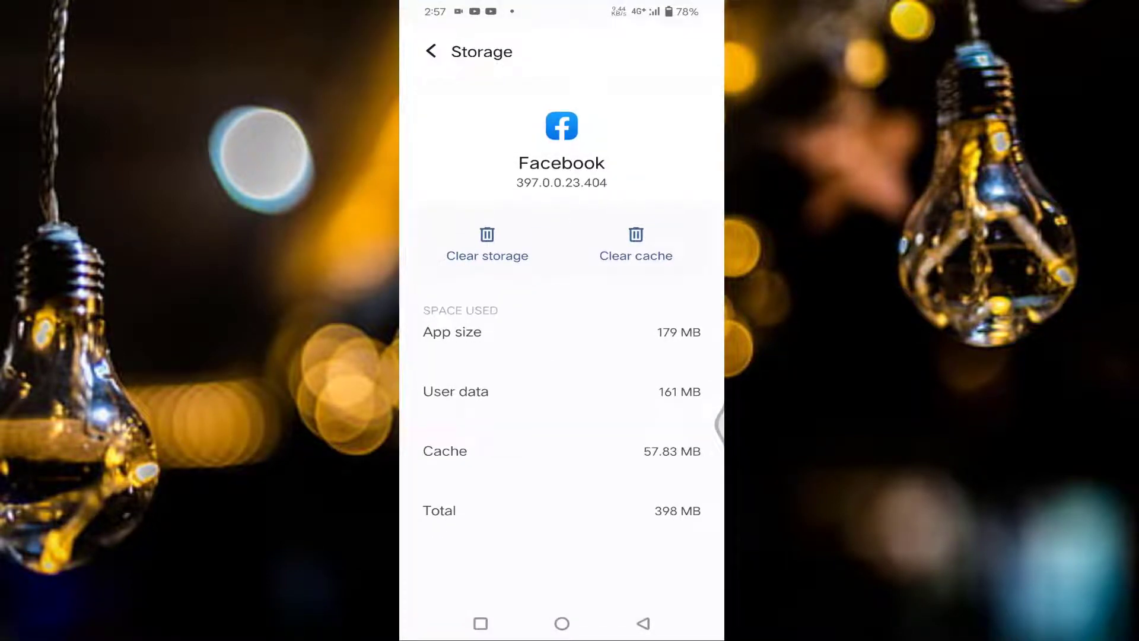
Clear Facebook's cache to 0 B and return to the home screen.
{"action": "left_click", "coordinate": [635, 243]}
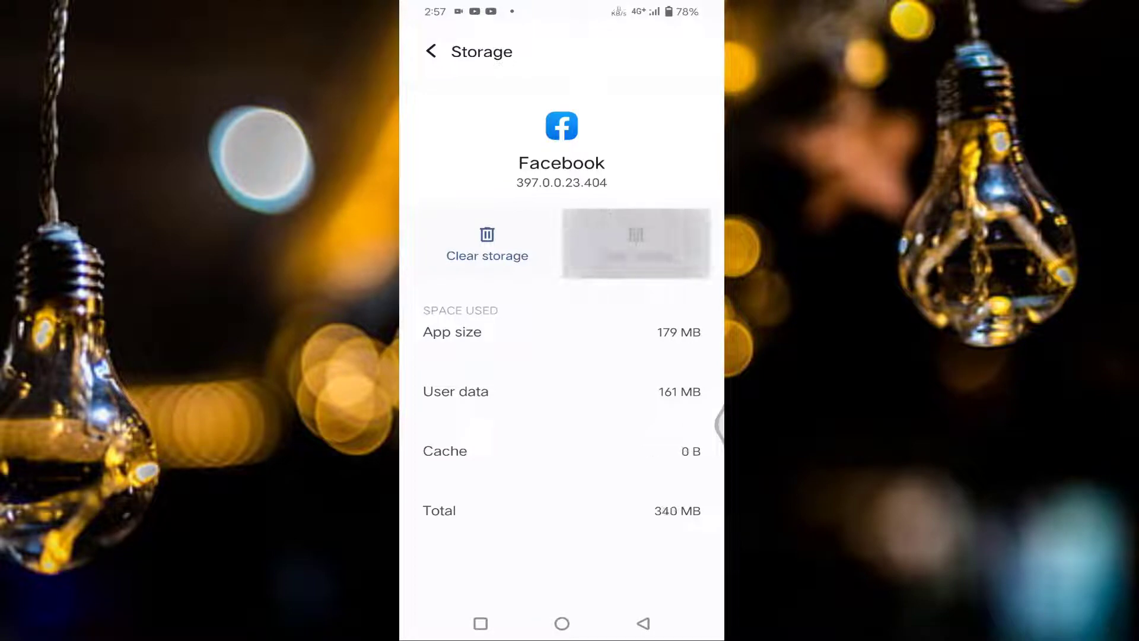
{"action": "left_click", "coordinate": [431, 51]}
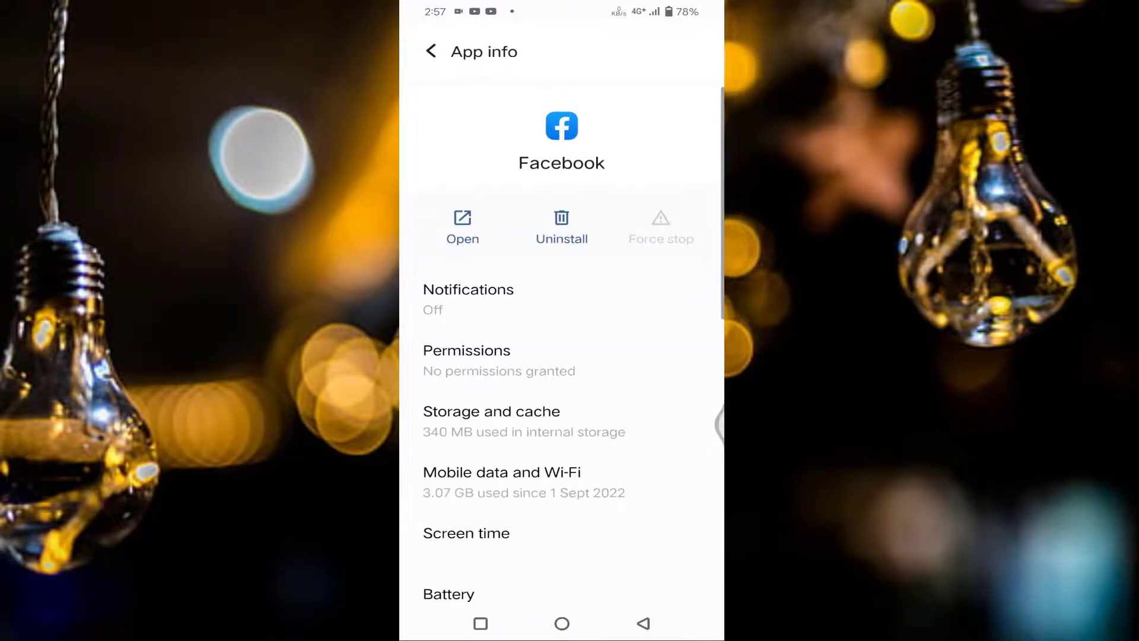
{"action": "left_click", "coordinate": [431, 51]}
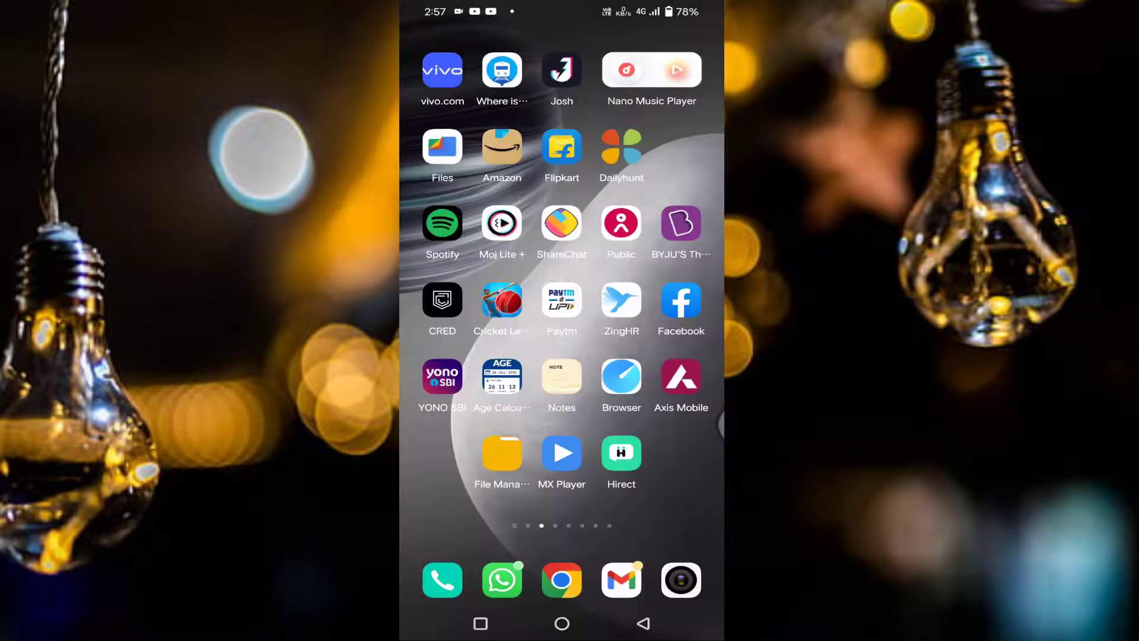
Launch Facebook, open Settings & privacy, and scroll down to the Permissions section.
{"action": "left_click", "coordinate": [680, 299]}
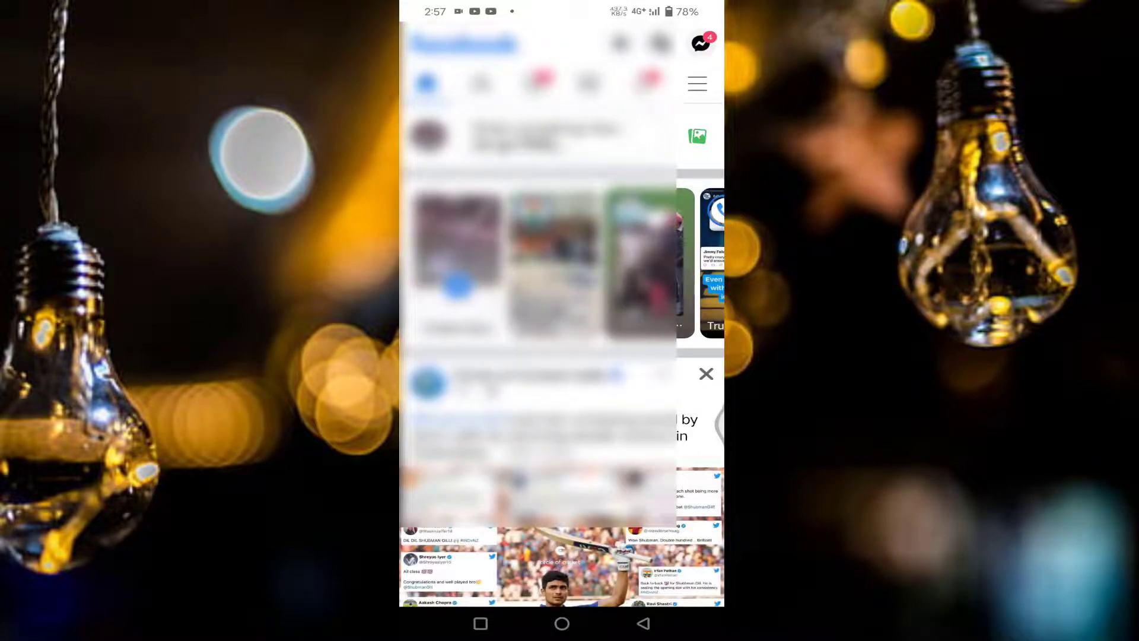
{"action": "left_click", "coordinate": [695, 83]}
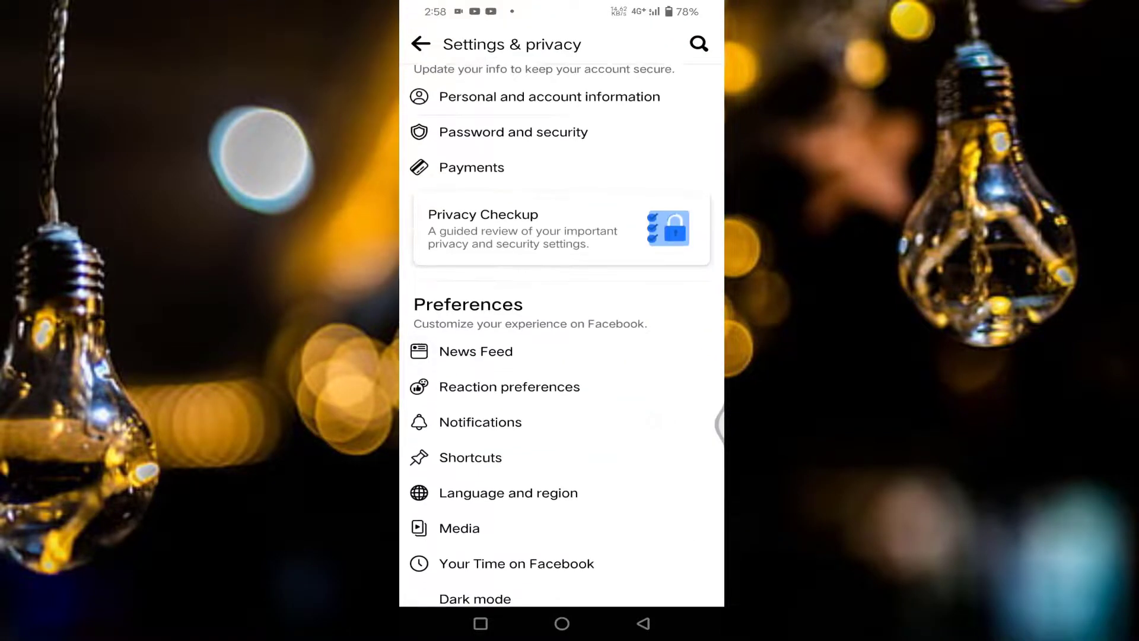
{"action": "scroll", "scroll_direction": "down", "scroll_amount": 3}
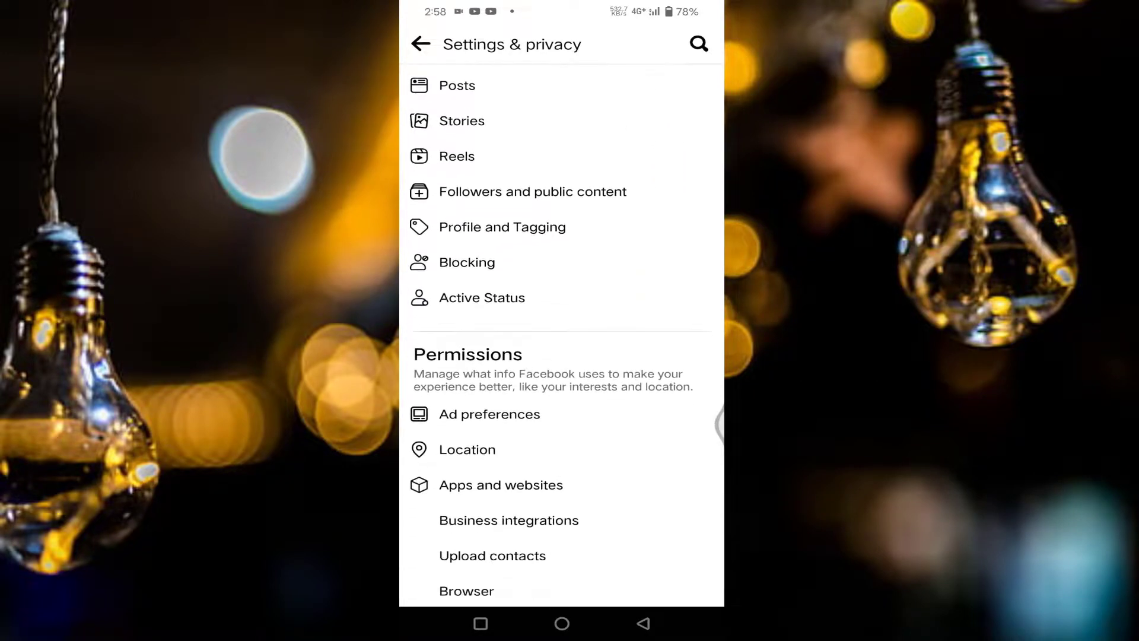
{"action": "scroll", "scroll_direction": "down", "scroll_amount": 3}
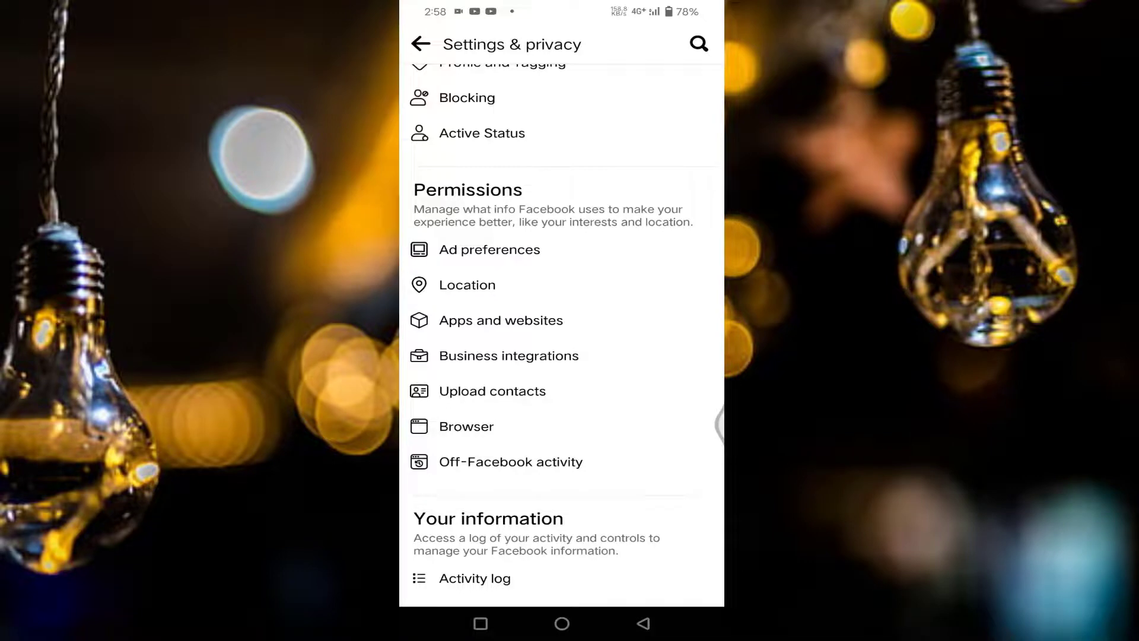
Clear Your Browsing Data under Browser settings, then exit Facebook to the home screen.
{"action": "left_click", "coordinate": [466, 426]}
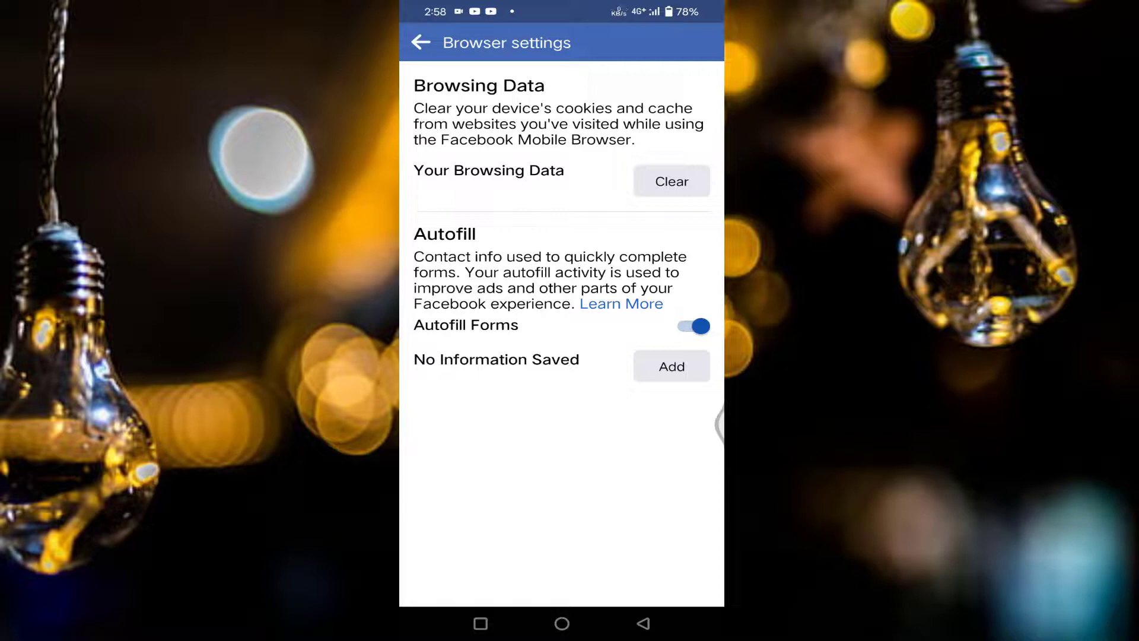
{"action": "left_click", "coordinate": [670, 180]}
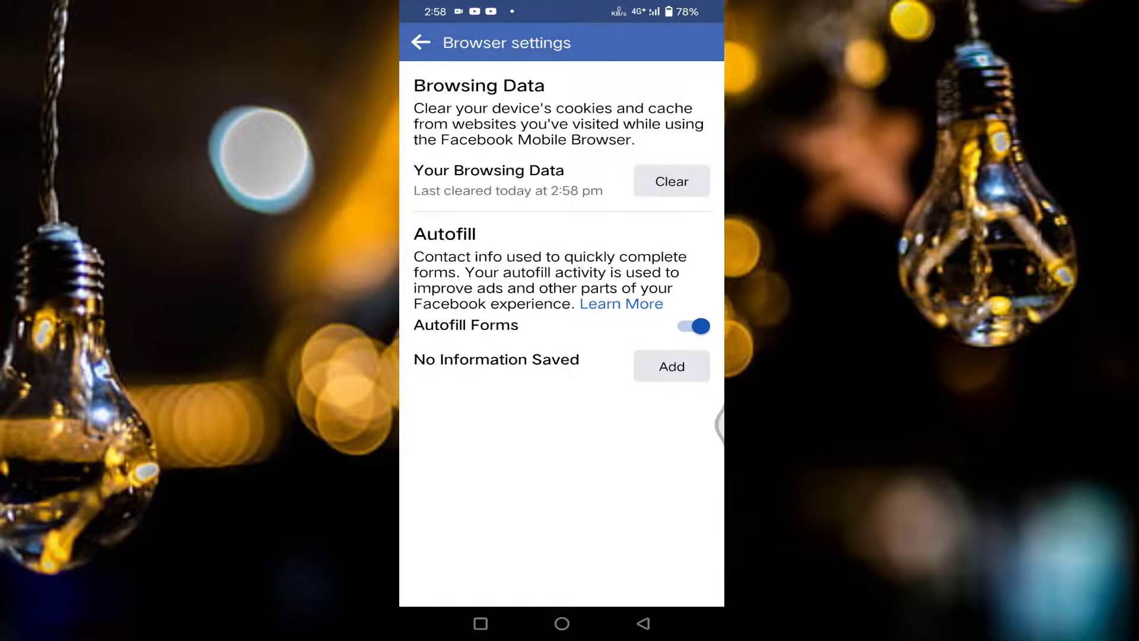
{"action": "left_click", "coordinate": [420, 42]}
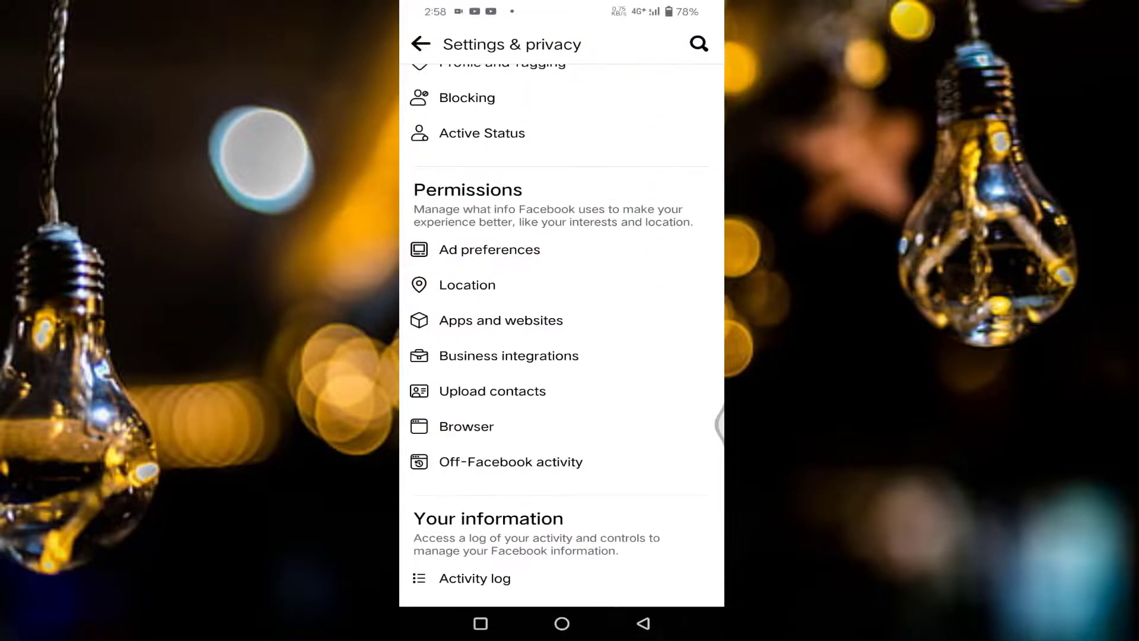
{"action": "left_click", "coordinate": [560, 622]}
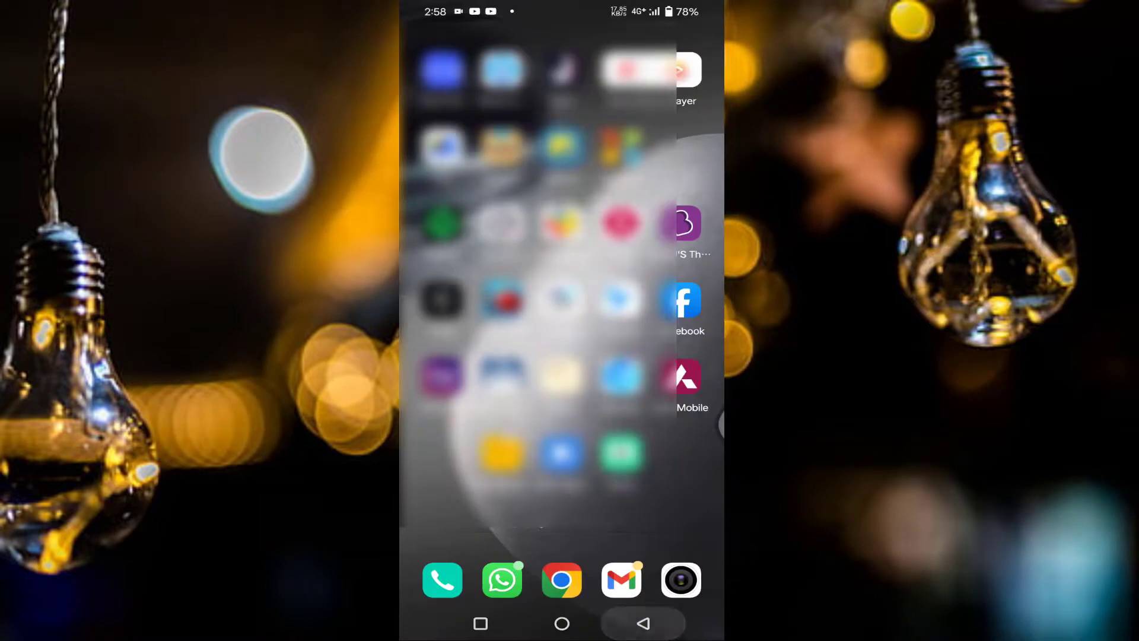